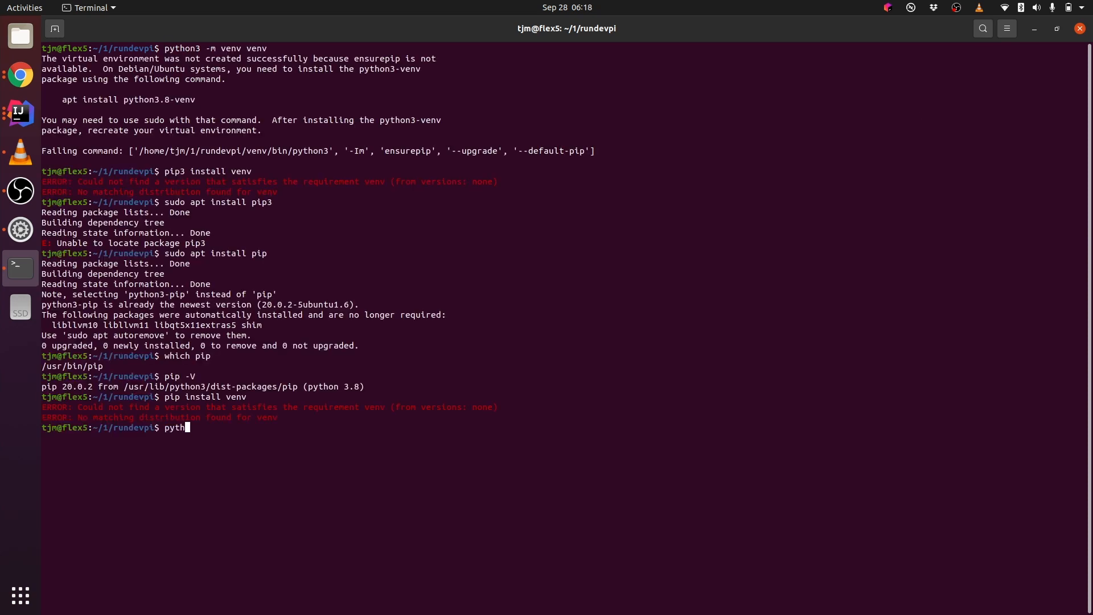
Create a .venv with python3 -m virtualenv and activate it via source .venv/bin/activate
type("on -4")
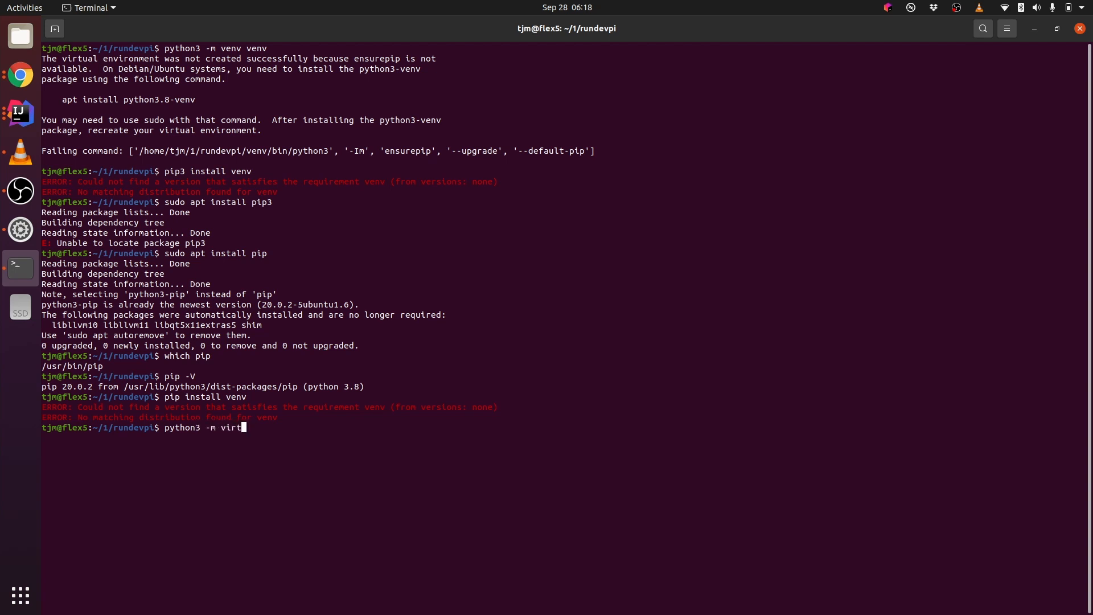
type("ualenv .v")
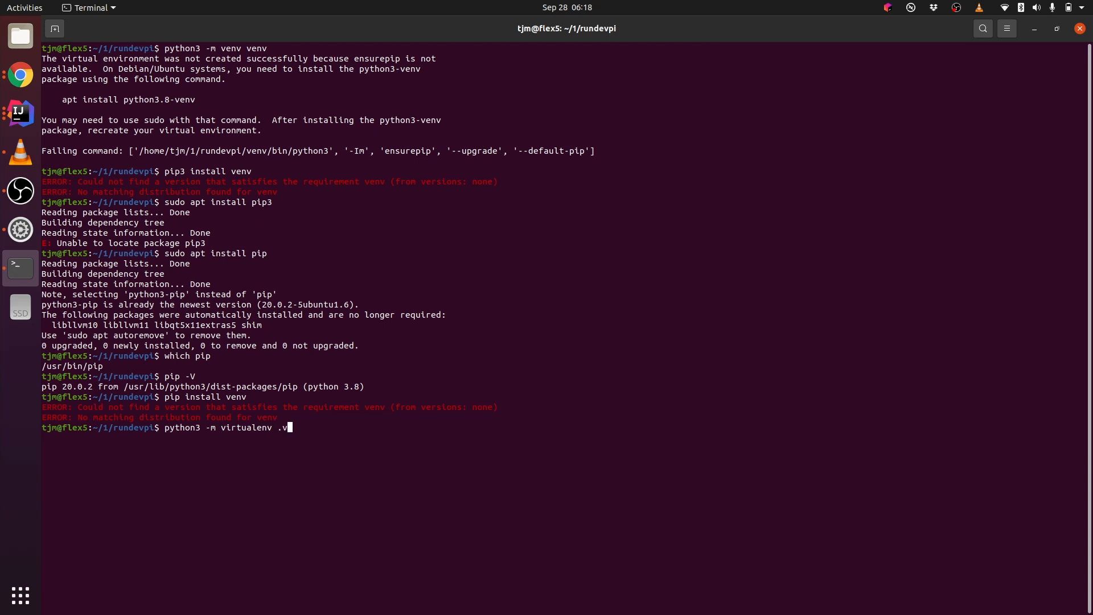
key("Return")
type("source ./venv/bin/activate")
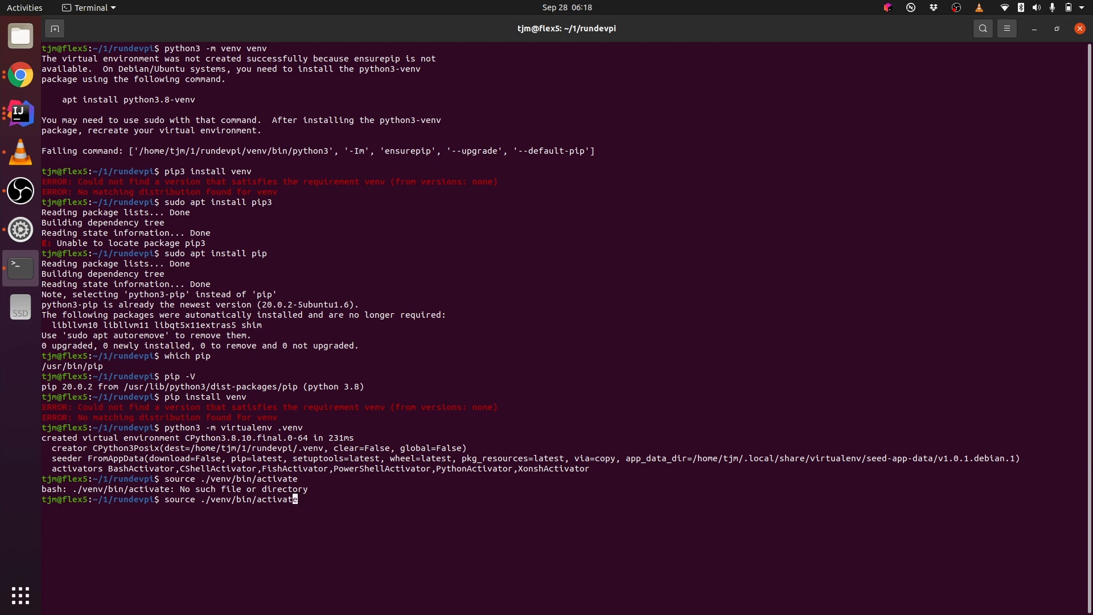
key("Return")
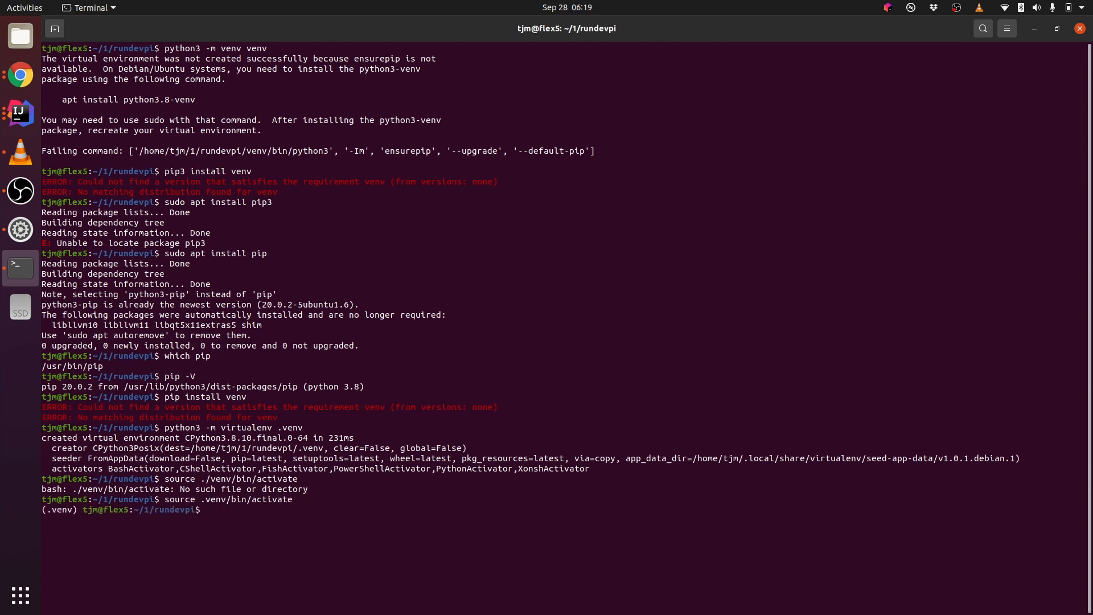
Run pip install -q devpi-server and check devpi-server --version reports 6.2.0
type("pip")
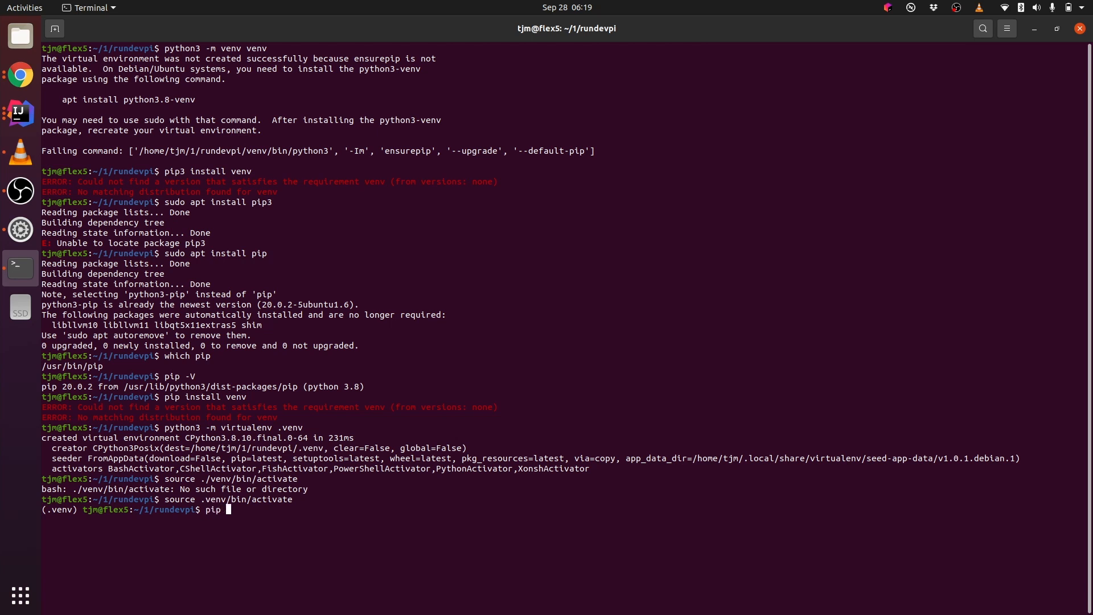
type("install -q -")
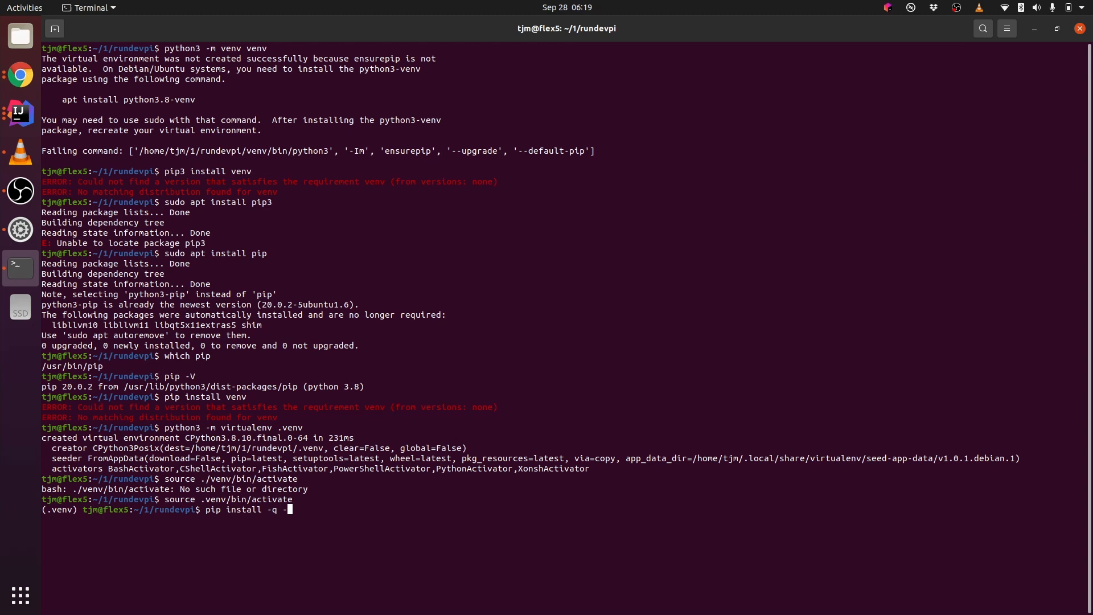
type("dev")
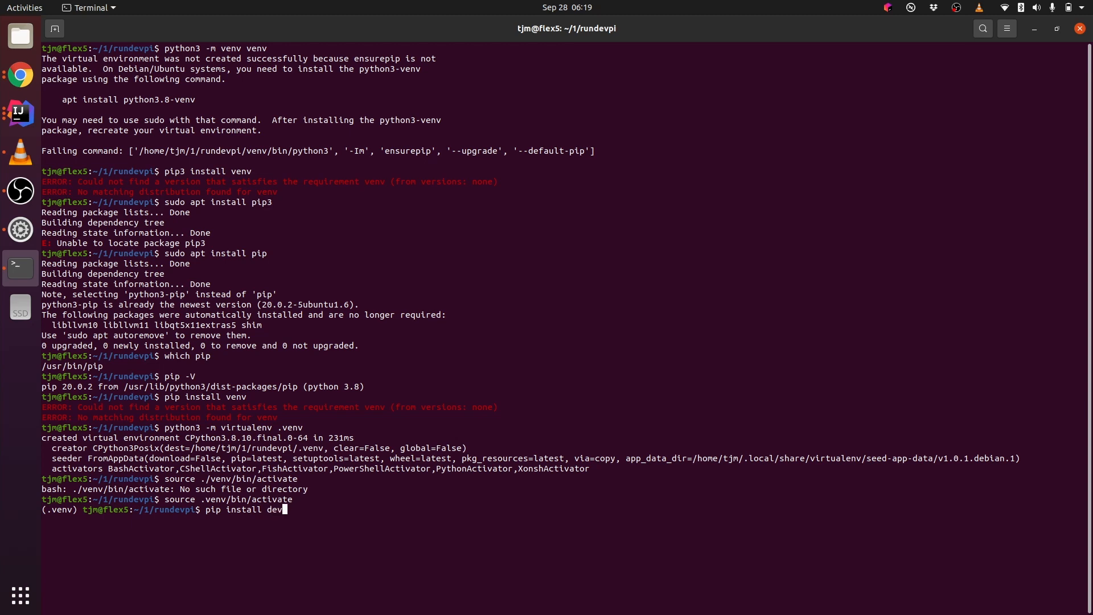
key("Return")
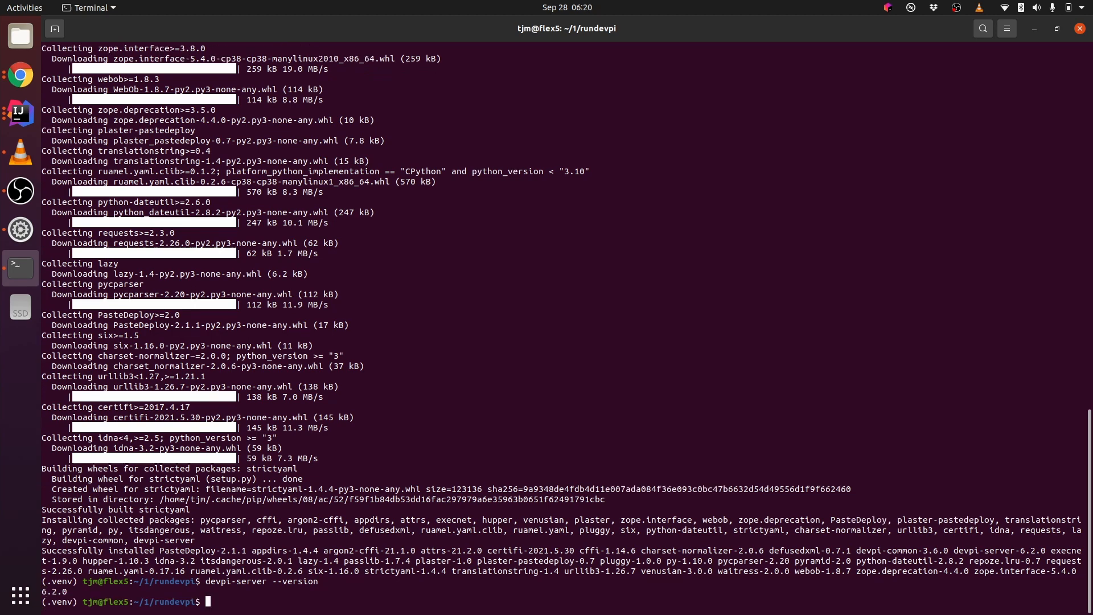
Run devpi-init and devpi-gen-config to create the root user, root/pypi index and config files
type("devpi-init")
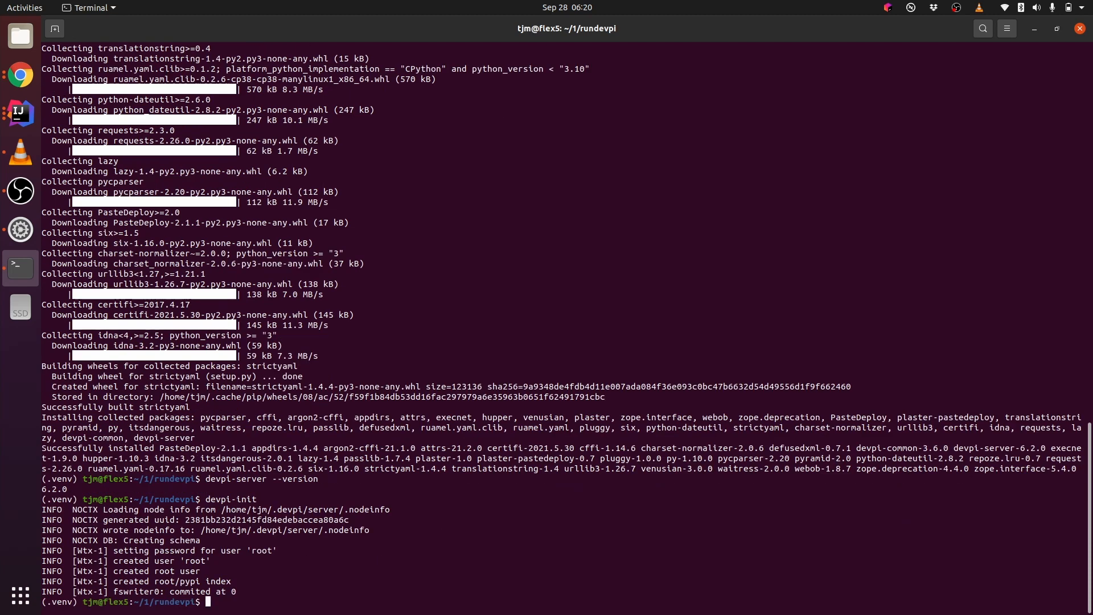
type("devpi-gen-config")
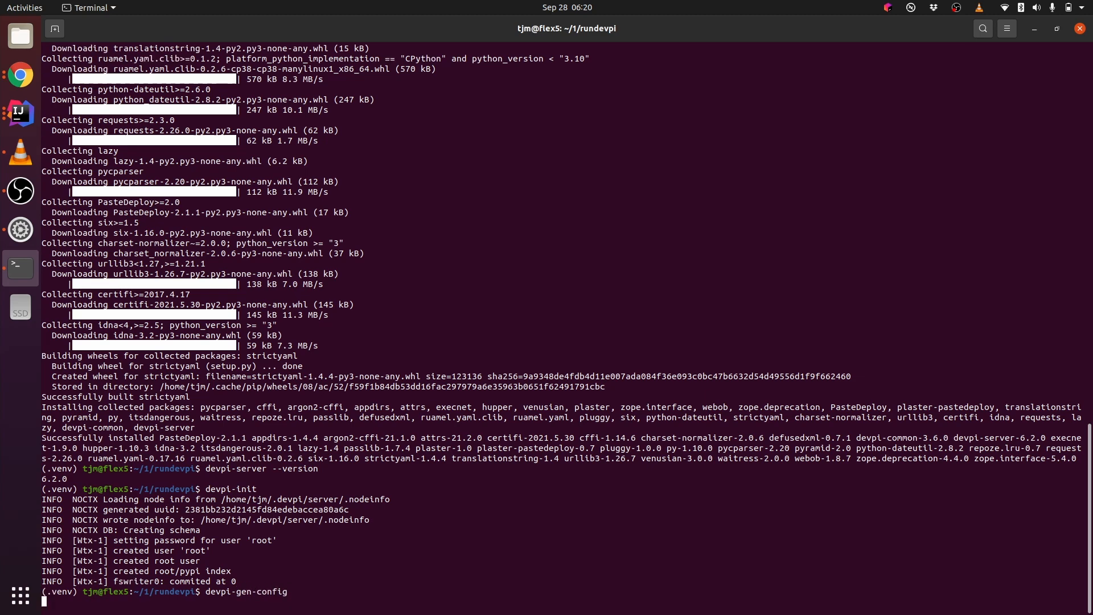
Locate supervisord with which, then launch supervisord -c gen-config/supervisord.conf
type("which supervisor")
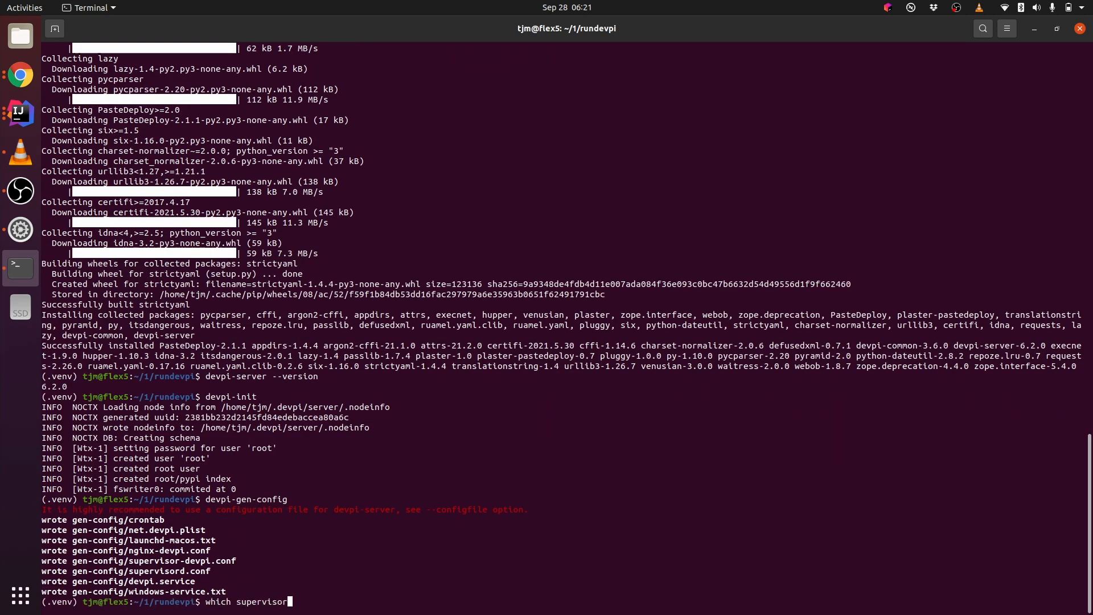
key("Return")
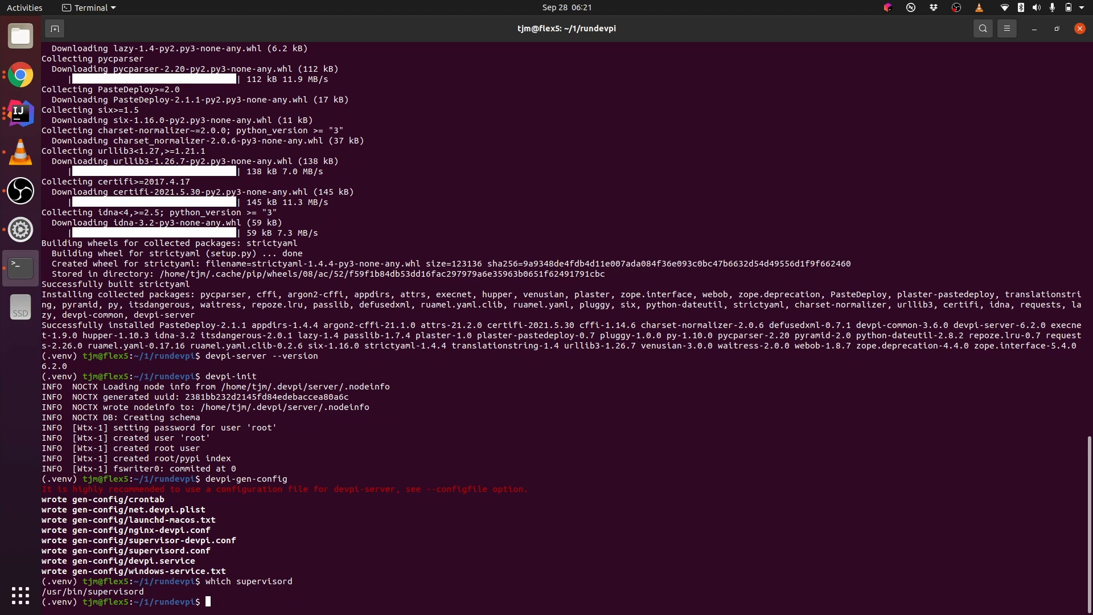
type("supervisord -c")
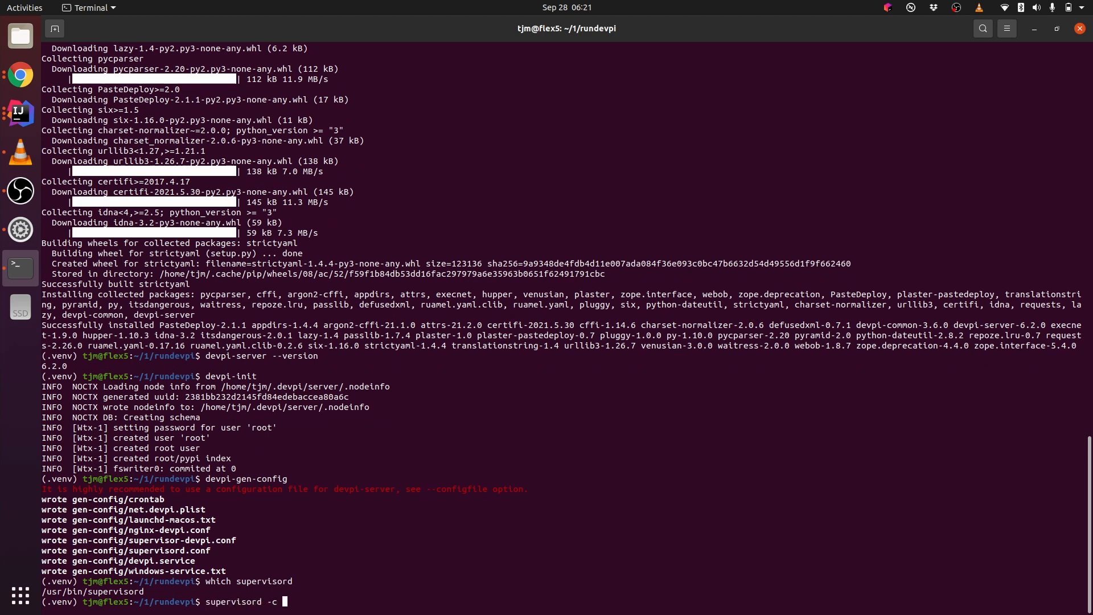
type("gen-config/supervisor.")
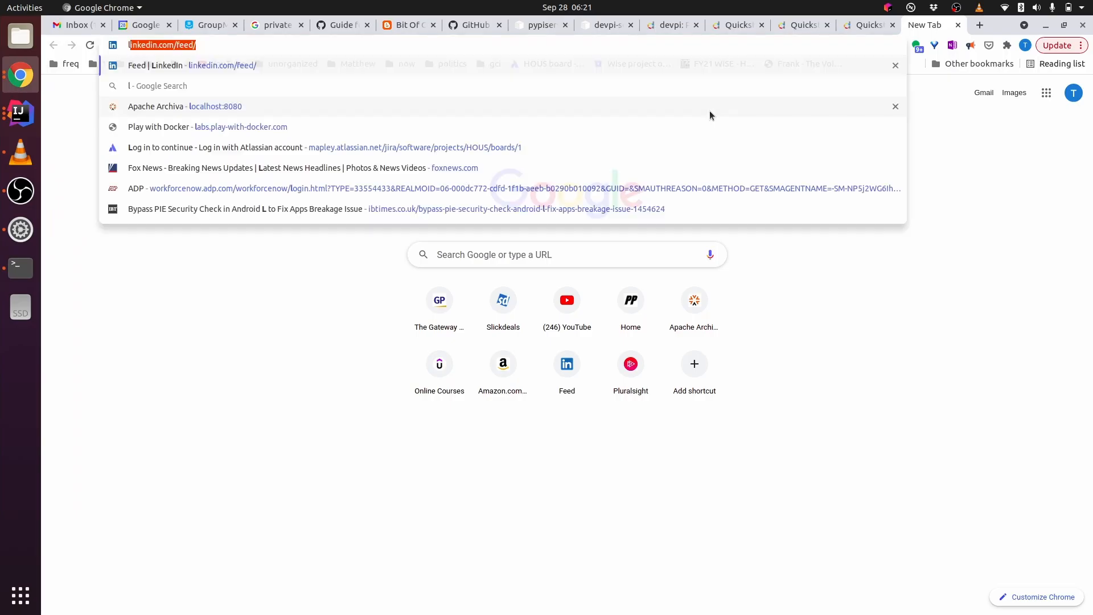
Browse to localhost:3141 to see devpi's root user PyPI index, then return to the terminal
type("localhost:8080")
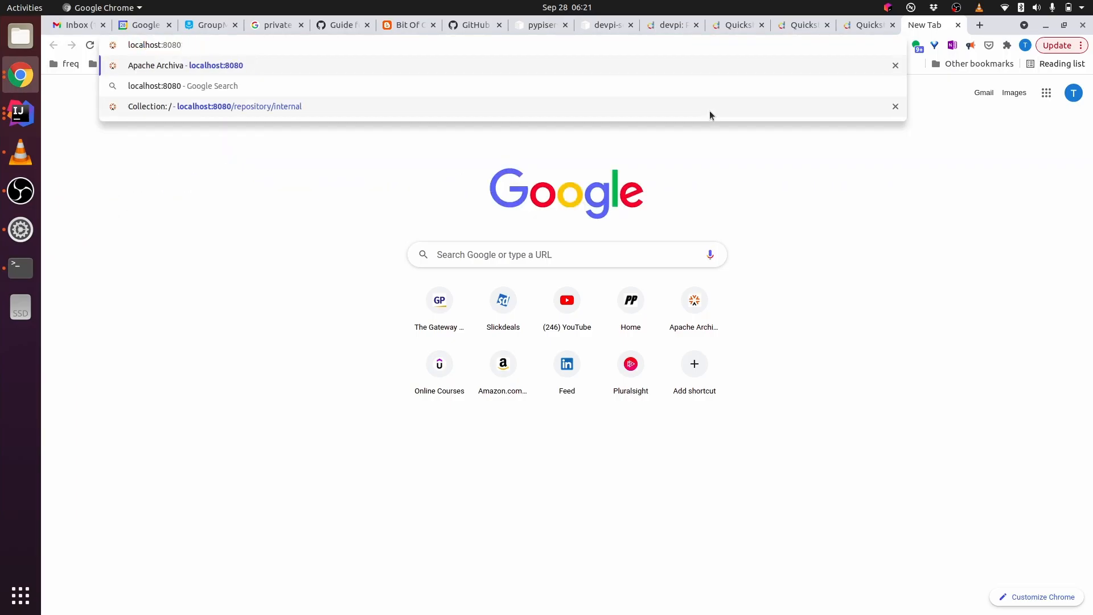
type("localhost:3141")
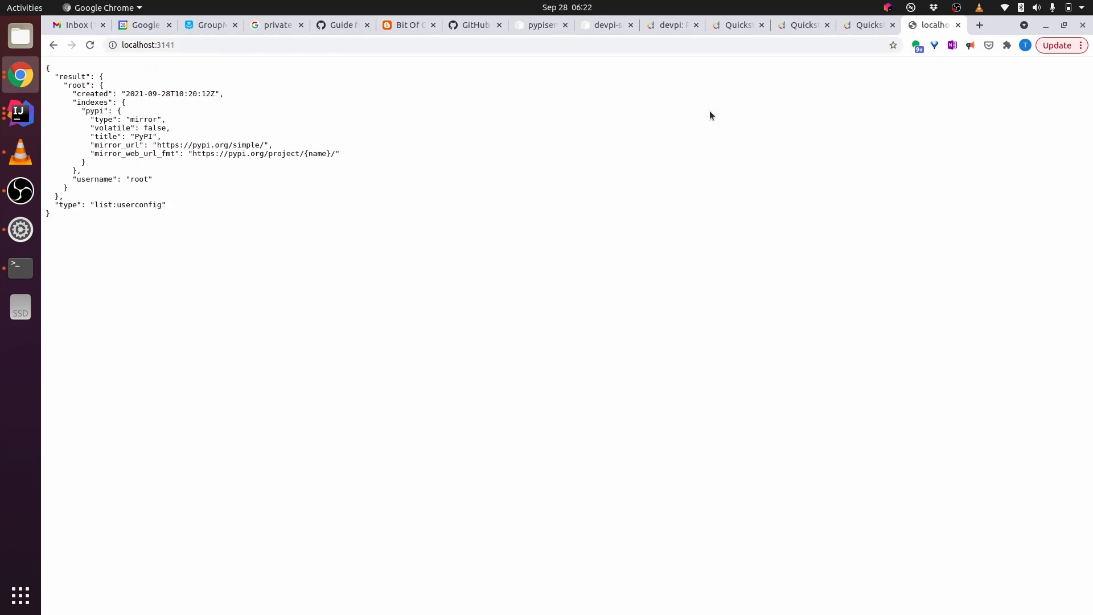
left_click(20, 267)
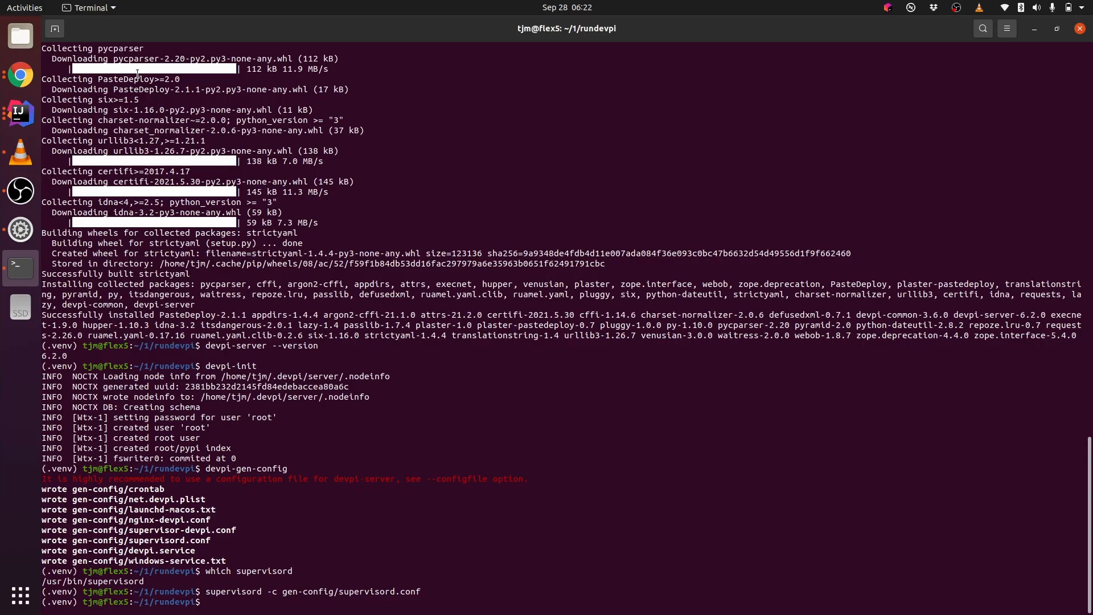
In a new terminal tab, make ../usedevpi, create its .venv with virtualenv and activate it
left_click(895, 53)
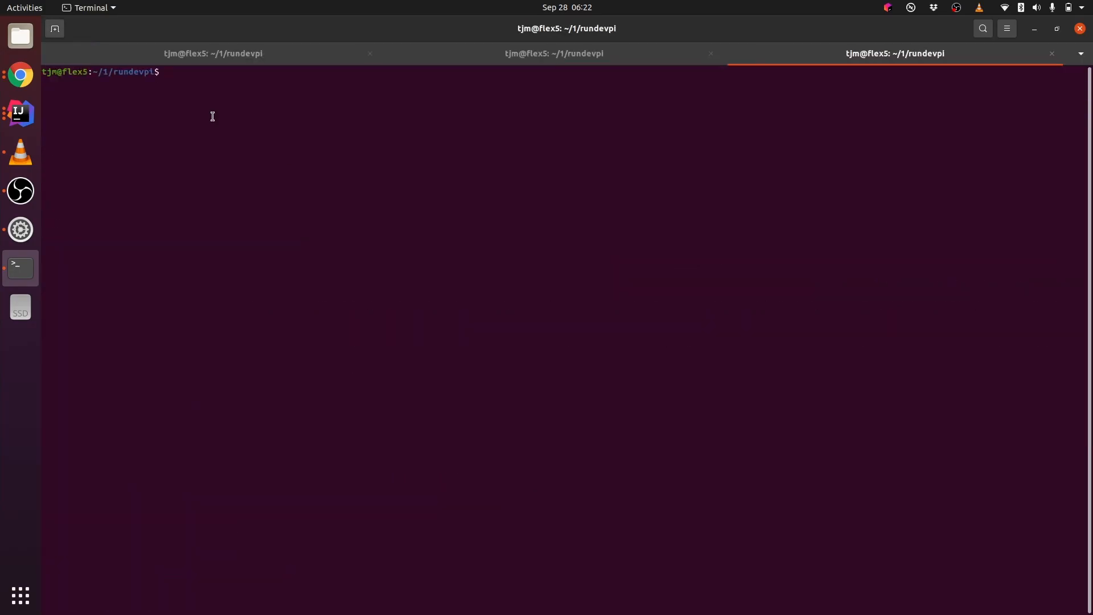
type("mkdir ../usedevpi")
type("cd ../usedevpi")
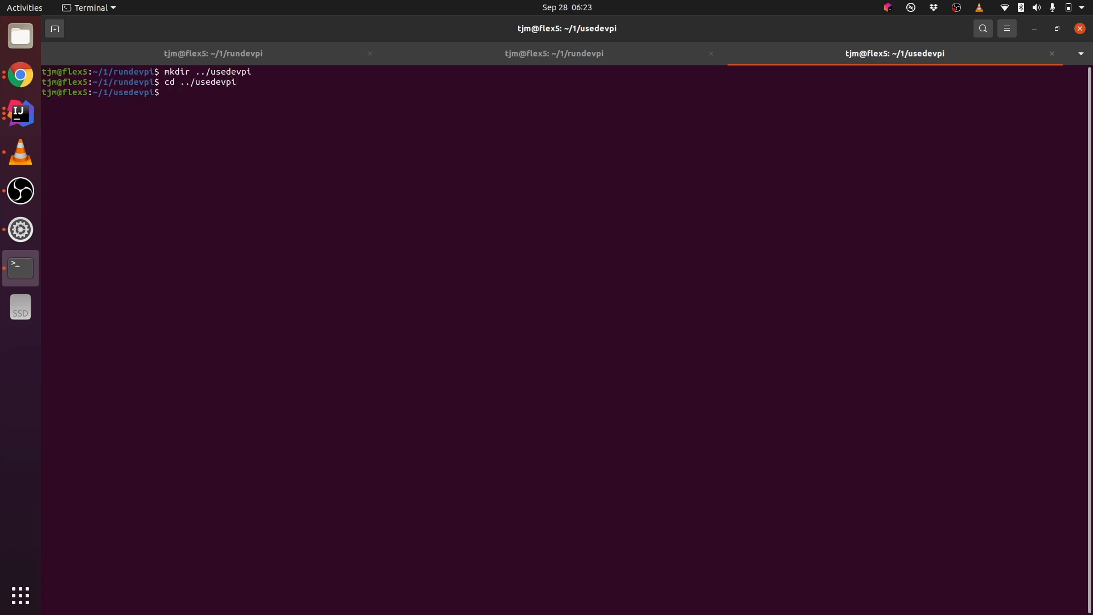
type("python3")
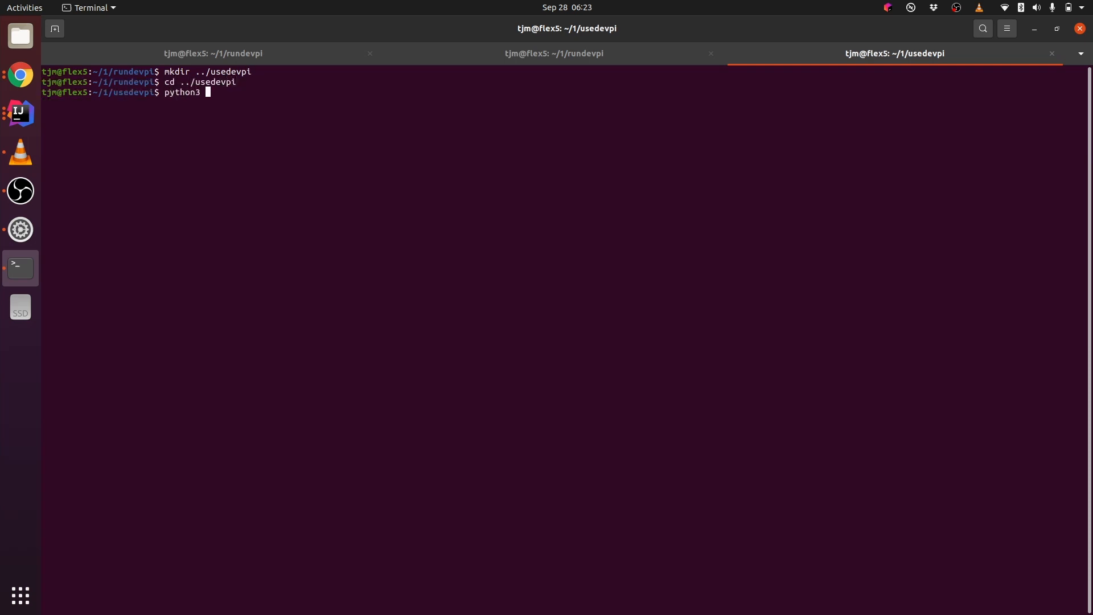
type("-m virtualenv ./e")
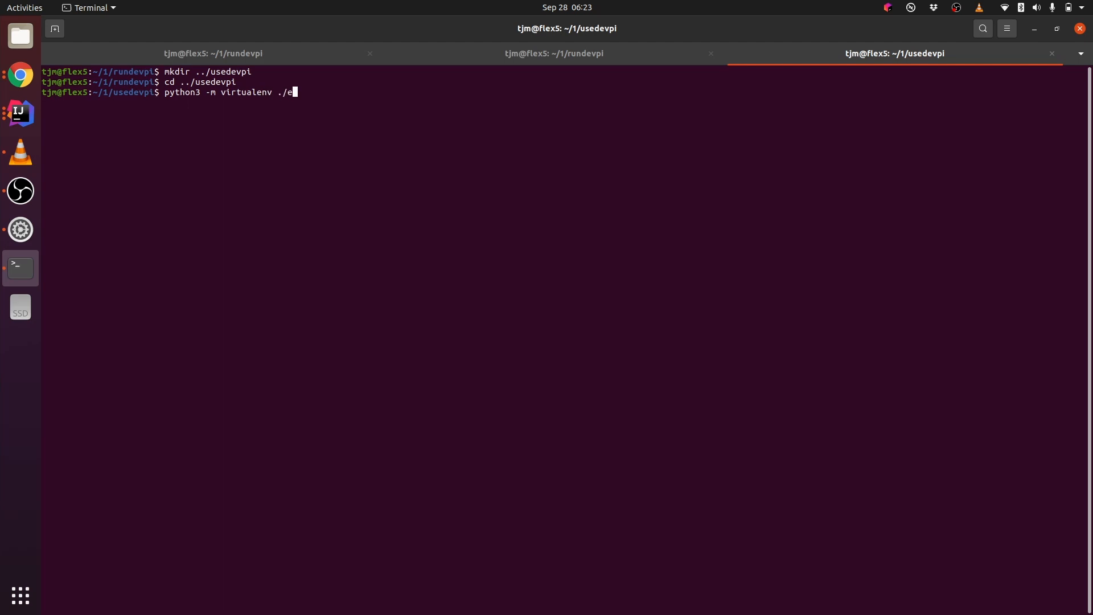
key("Return")
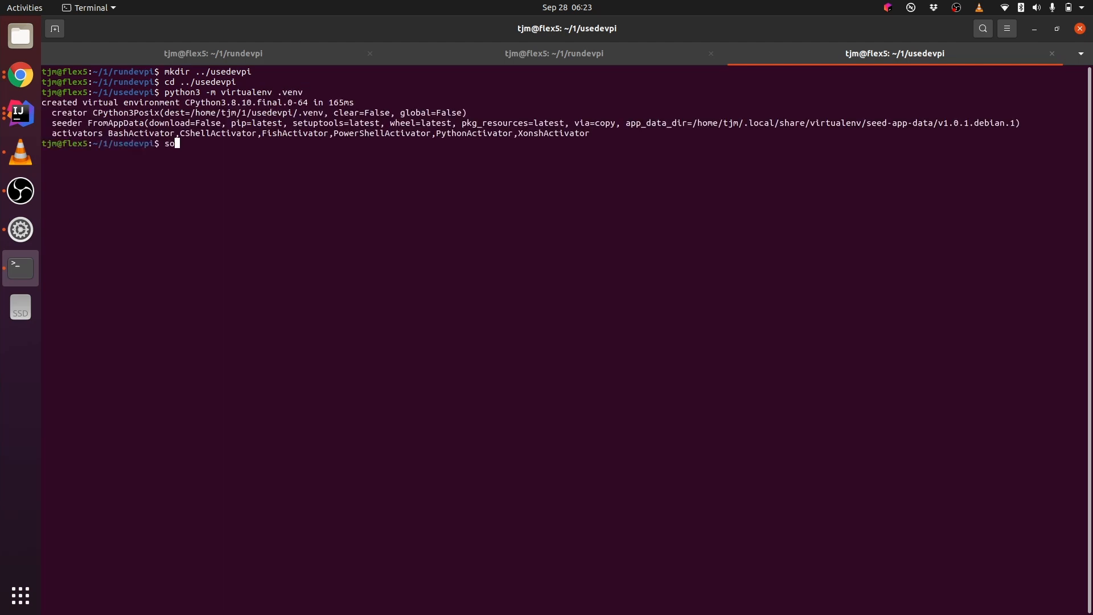
type("urce .venv/bin/activate")
type("pip install -")
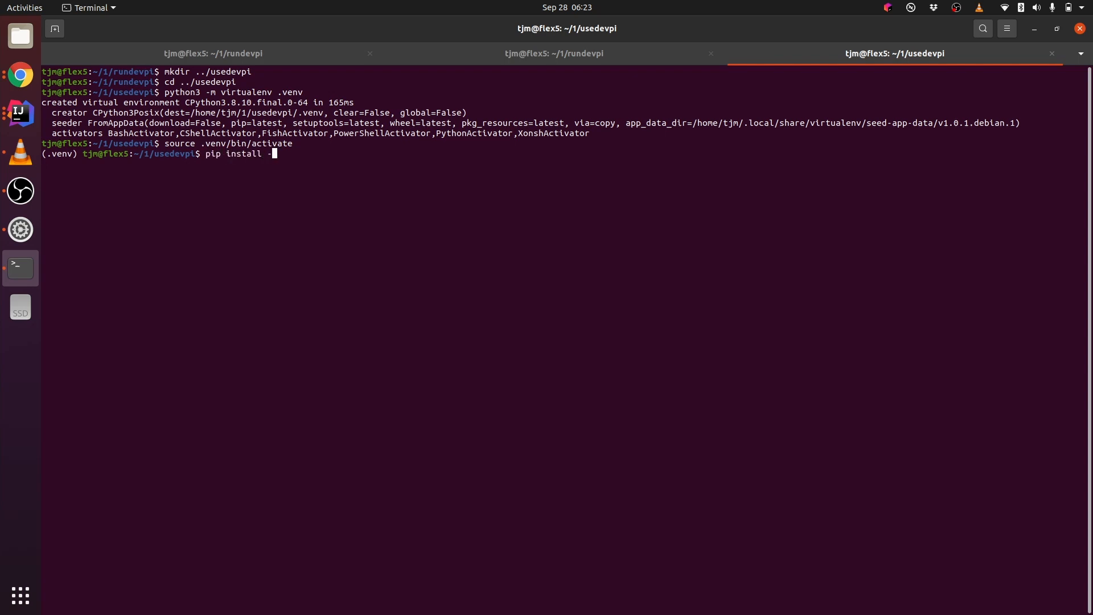
type("i http://localhost:3141/root/pypi/+si")
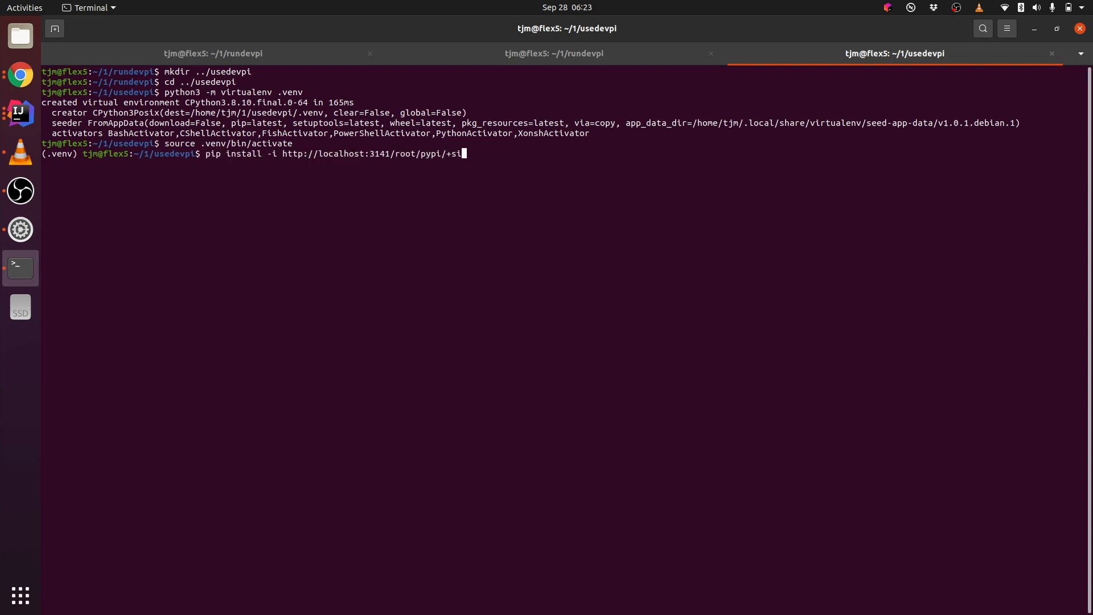
type("mple")
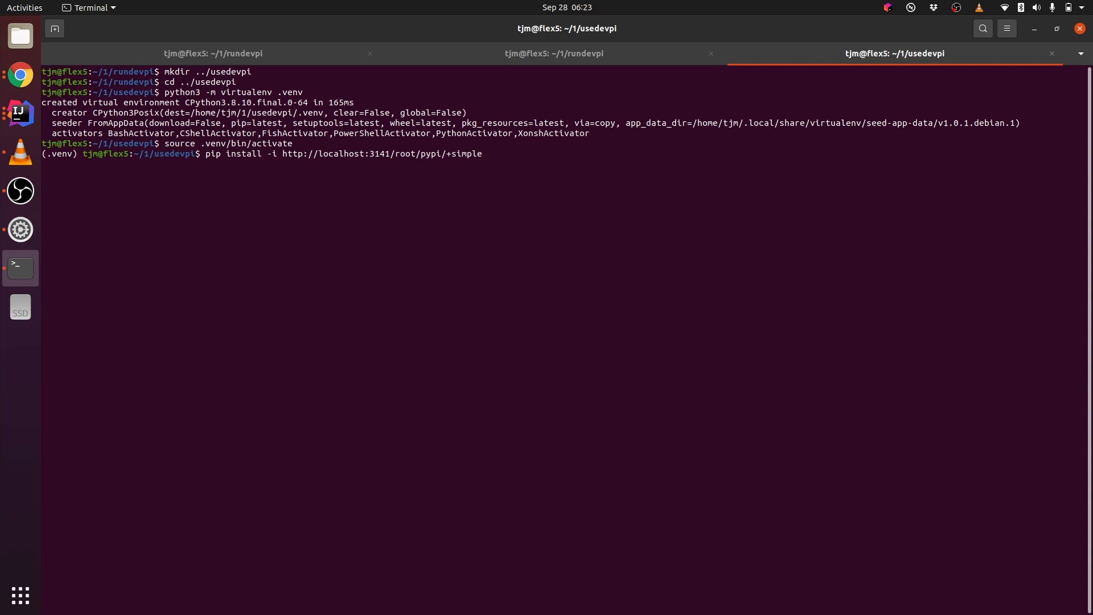
type("/")
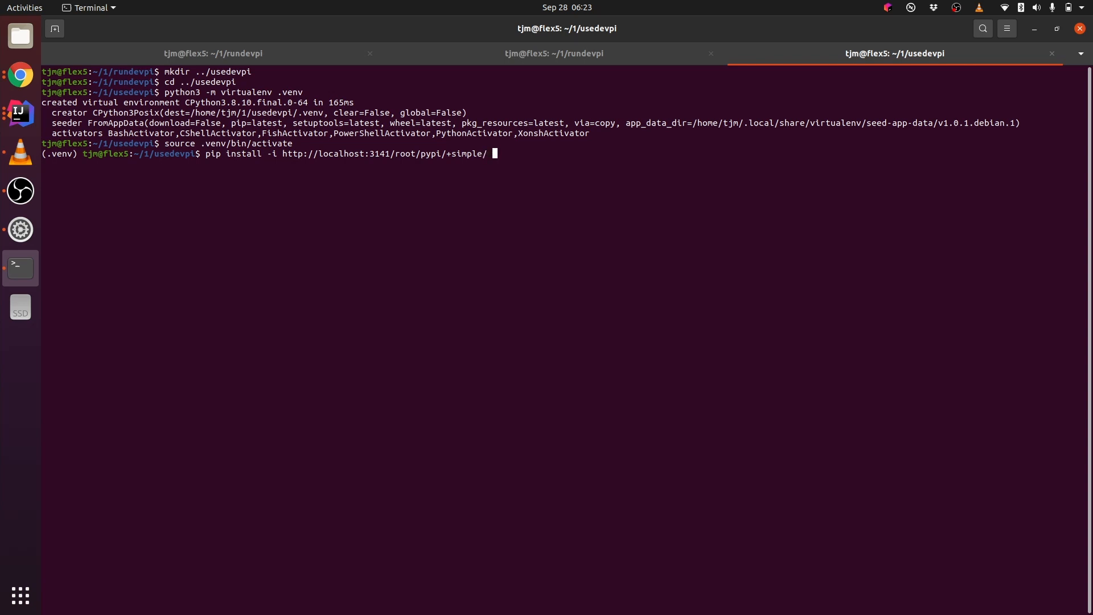